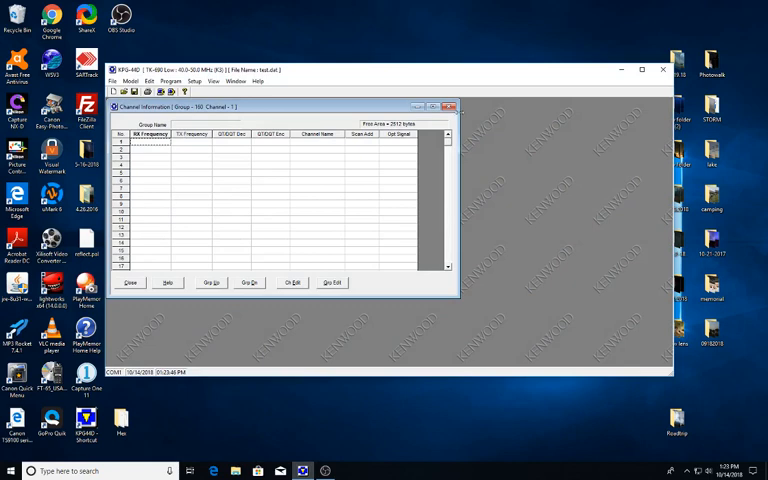
# Close the empty Channel Information window, leaving the blank KPG-44D workspace
pyautogui.click(452, 108)
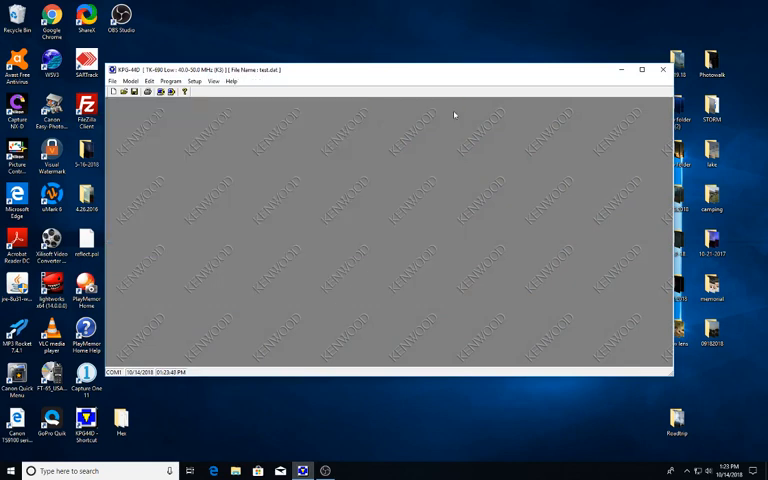
pyautogui.moveTo(444, 136)
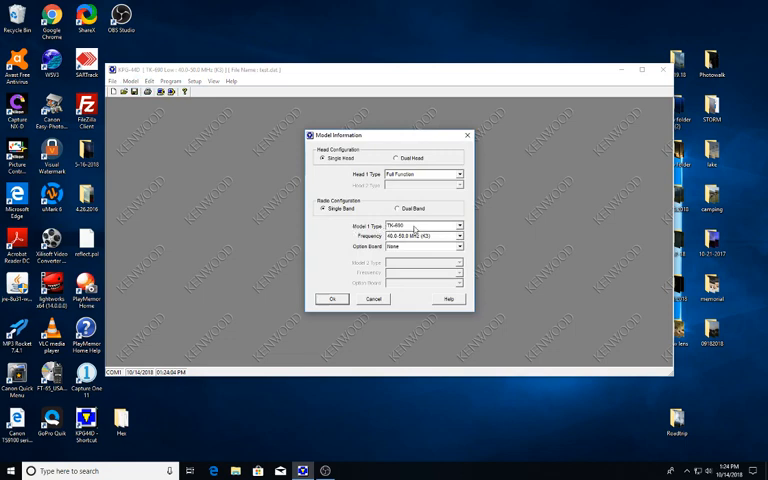
# Choose the model's frequency range in Model Information and confirm with OK
pyautogui.click(458, 236)
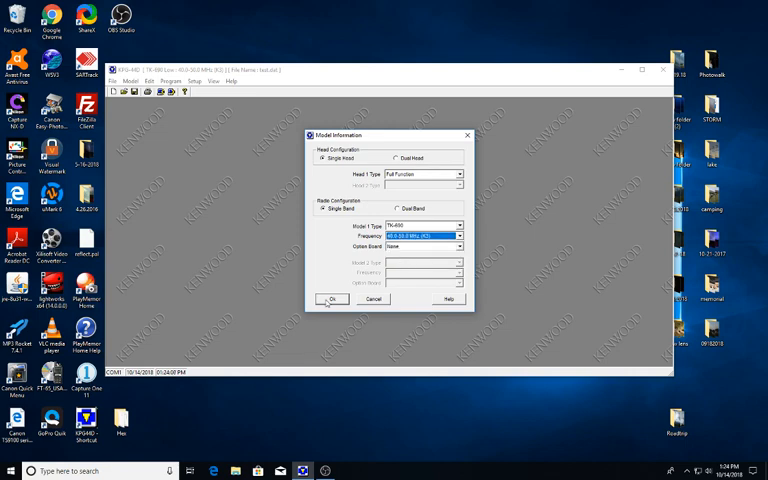
pyautogui.click(332, 300)
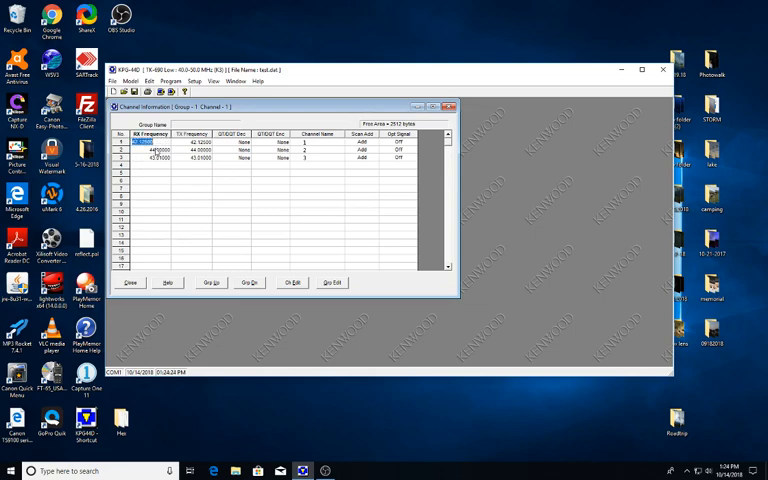
# Enter frequencies for channels 1 to 3 in the Channel Information table
pyautogui.click(138, 156)
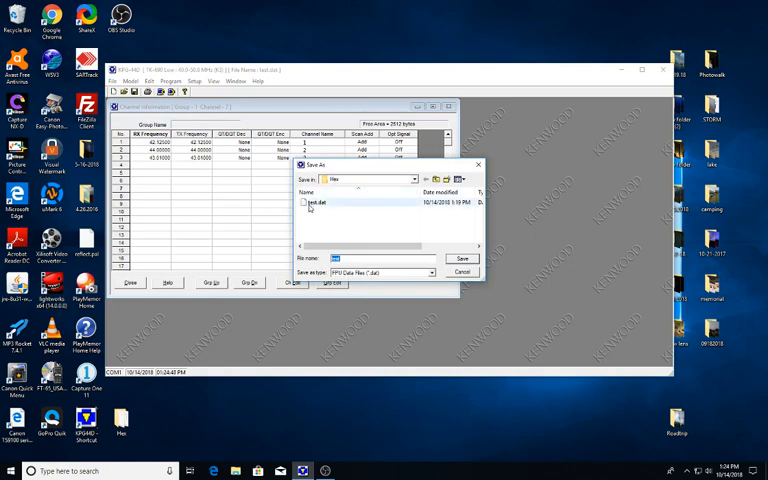
# Save the three-channel data, replacing the existing .dat file
pyautogui.click(462, 258)
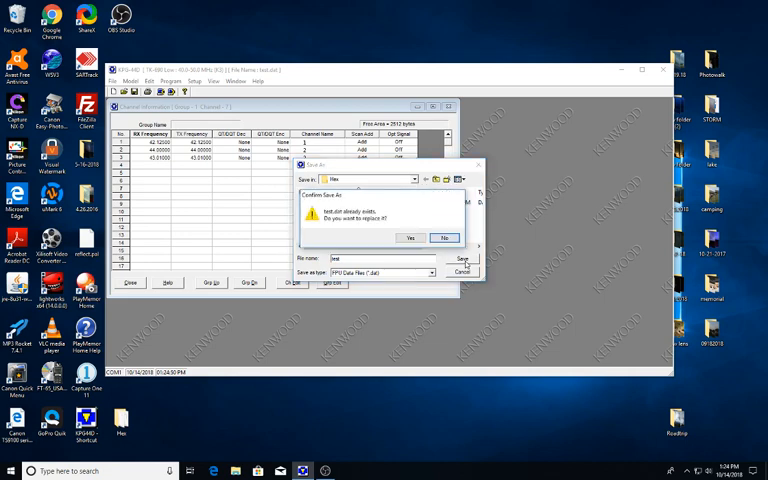
pyautogui.click(410, 236)
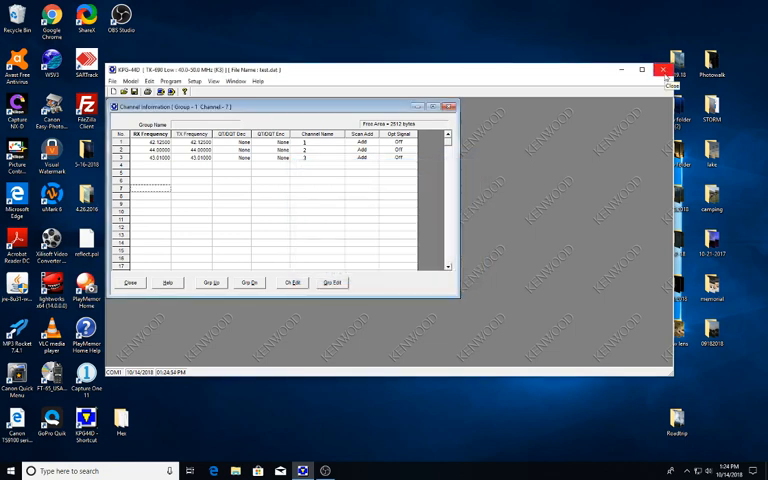
# Quit KPG-44D and confirm exiting the programming software
pyautogui.click(664, 68)
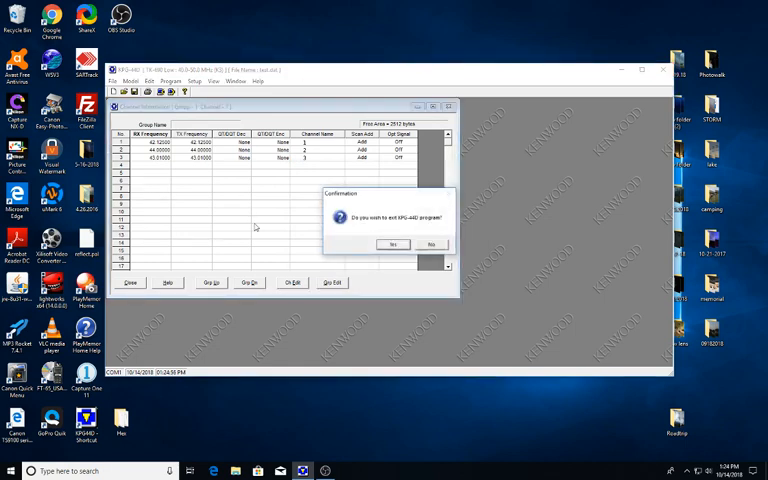
pyautogui.click(392, 244)
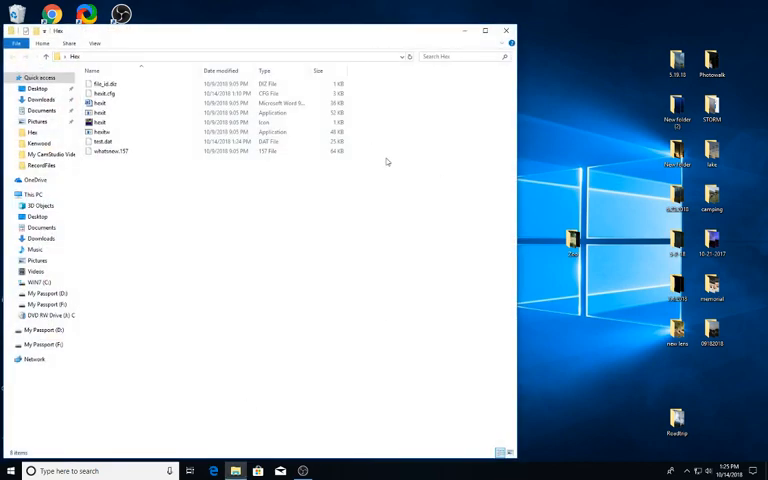
pyautogui.moveTo(344, 162)
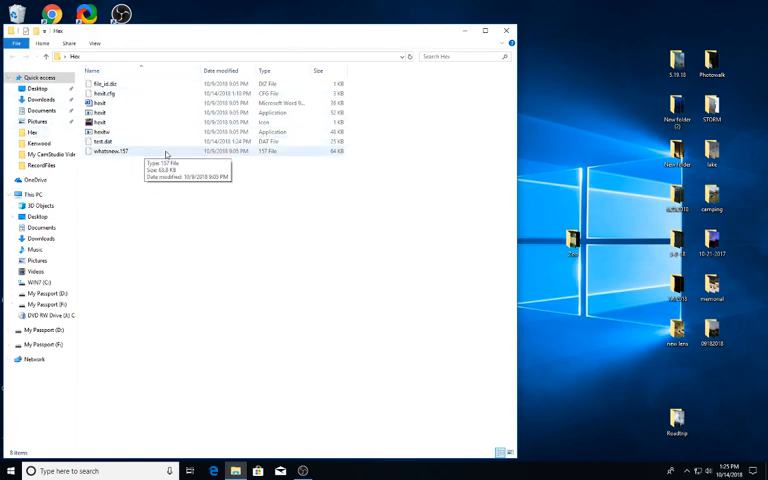
# Select the hex editor executable beside the saved .dat file and launch it
pyautogui.click(100, 112)
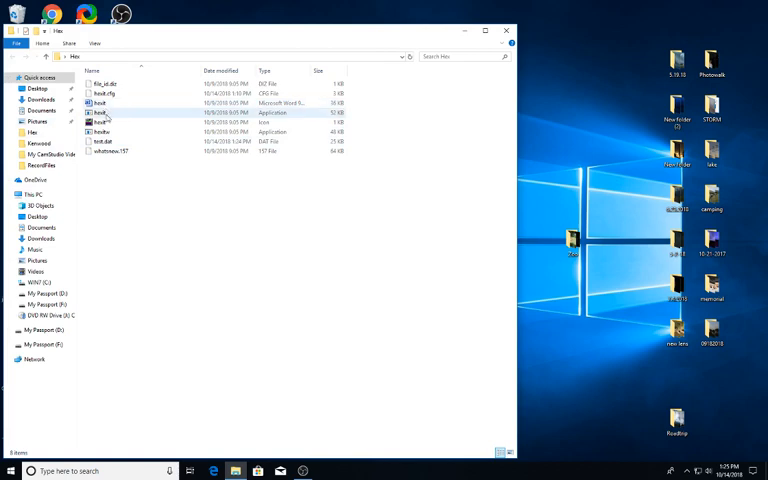
pyautogui.click(102, 132)
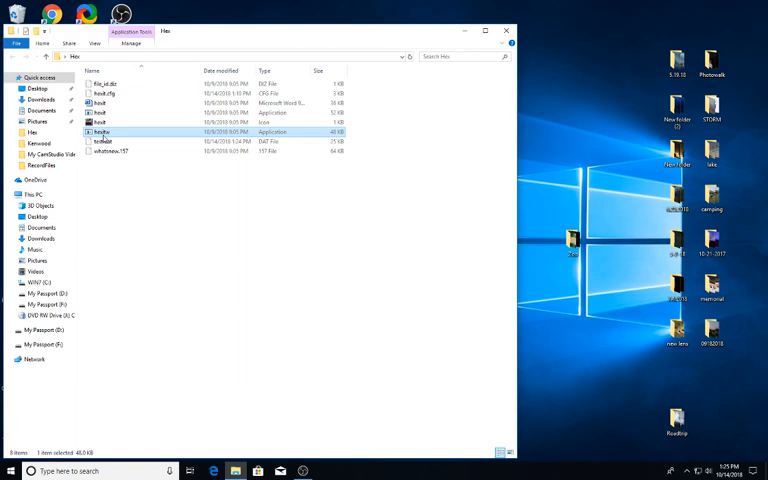
pyautogui.moveTo(104, 140)
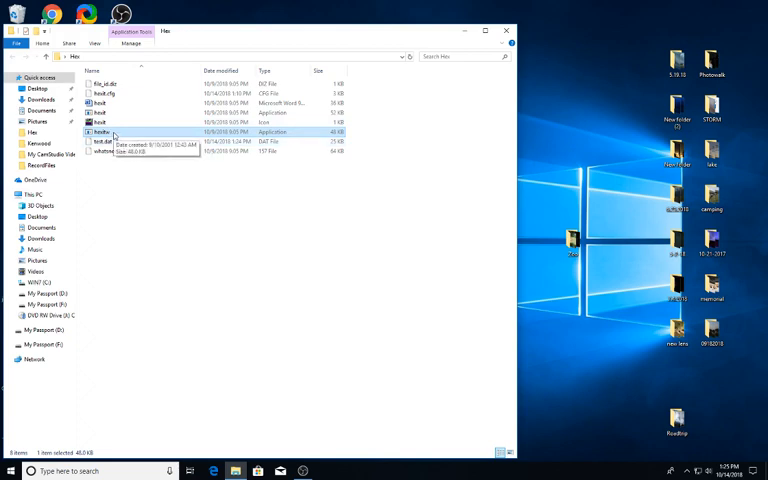
pyautogui.click(100, 132)
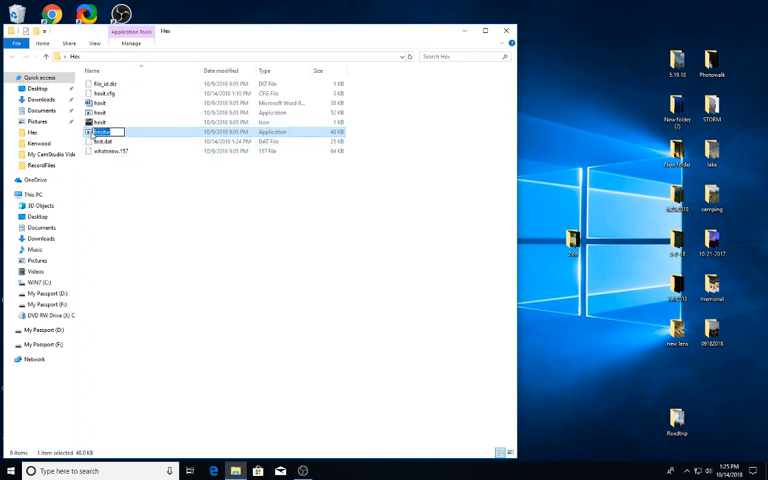
pyautogui.doubleClick(100, 132)
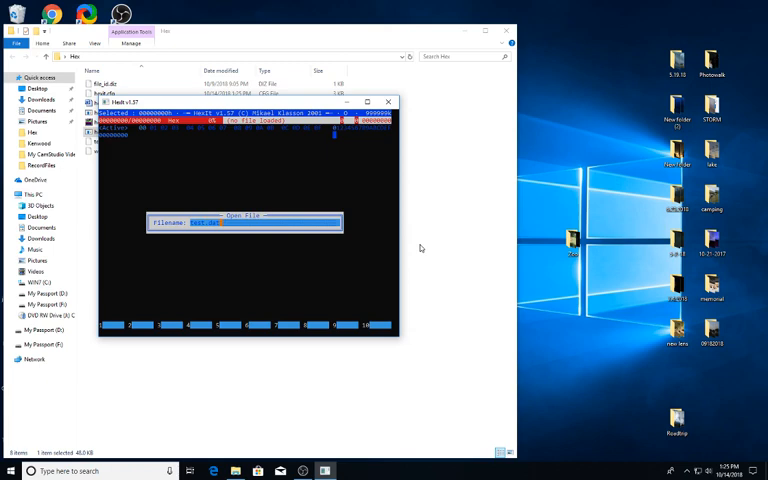
# Open the saved .dat file at the hex editor's prompt to display its bytes
pyautogui.press('Return')
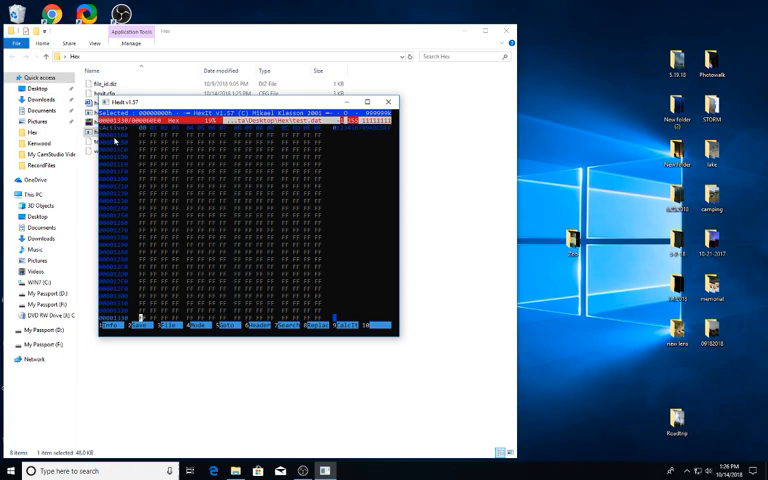
pyautogui.moveTo(110, 252)
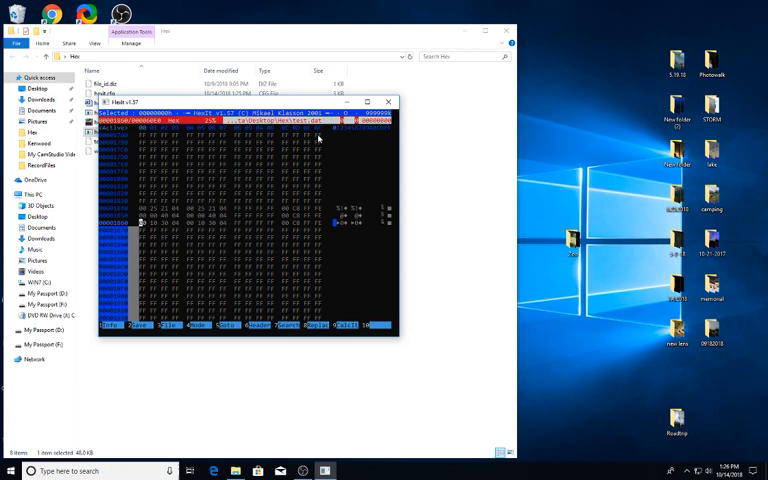
pyautogui.moveTo(210, 196)
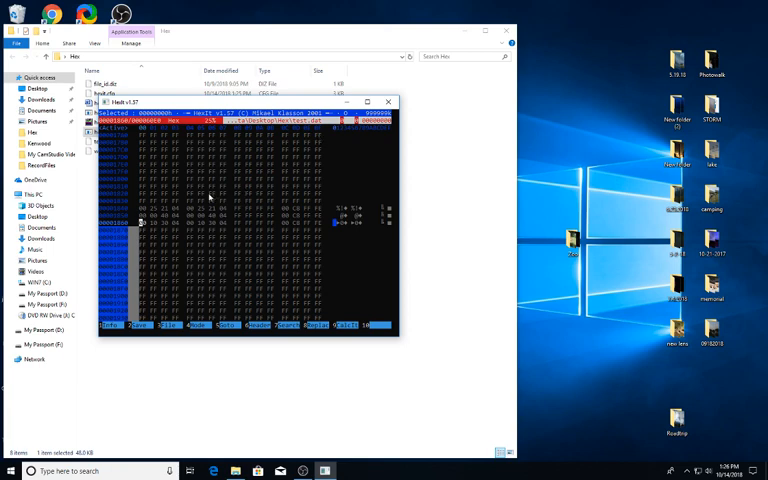
pyautogui.moveTo(176, 240)
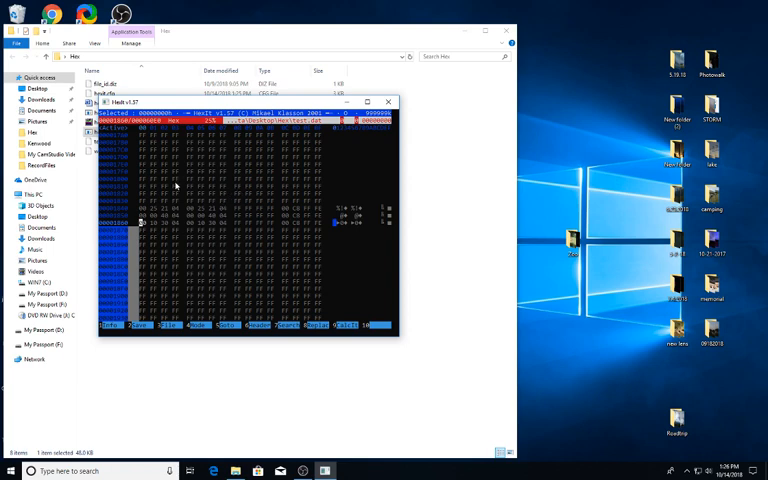
pyautogui.moveTo(196, 208)
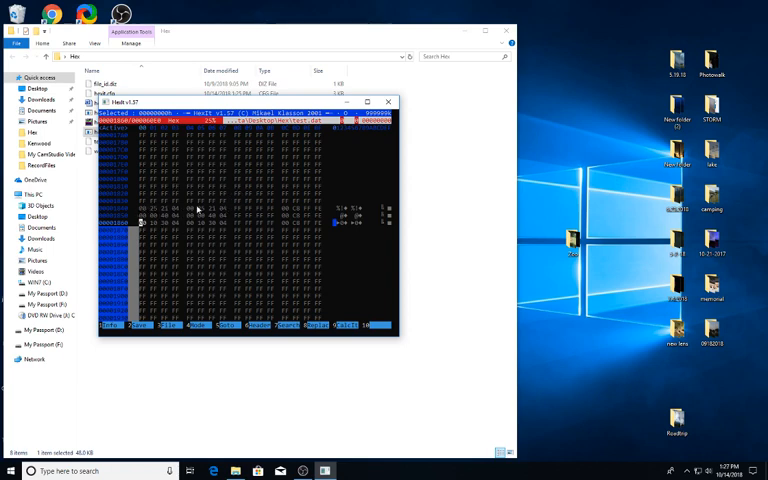
pyautogui.moveTo(146, 212)
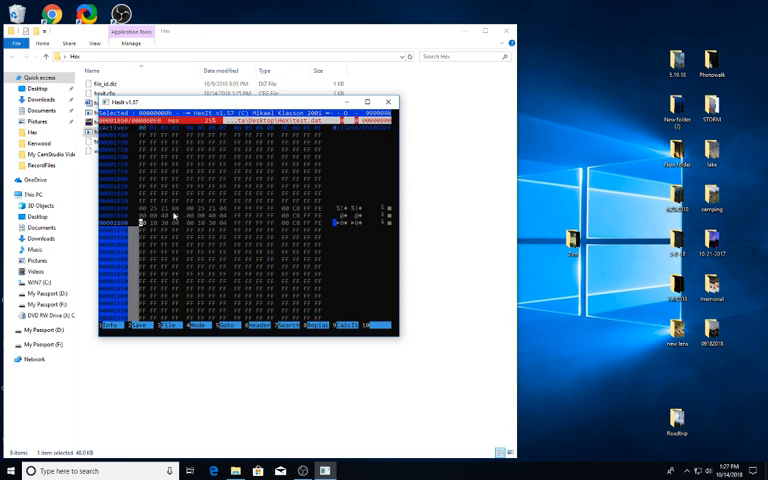
pyautogui.moveTo(228, 212)
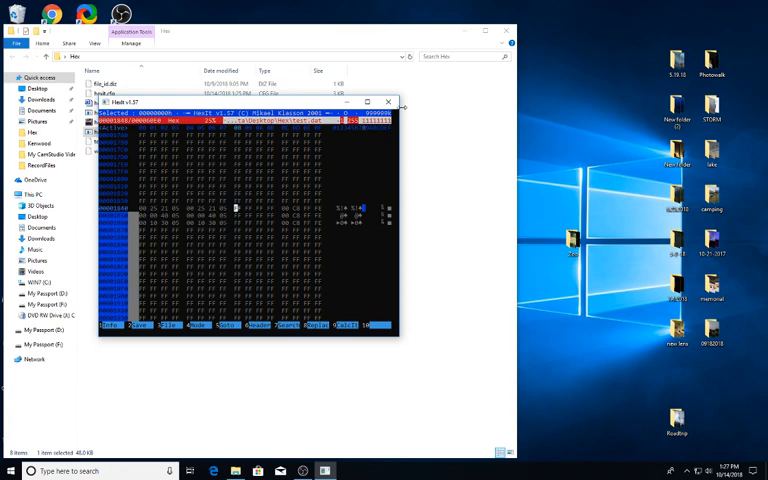
# Exit the hex editor after overtyping the channel frequency bytes
pyautogui.click(384, 102)
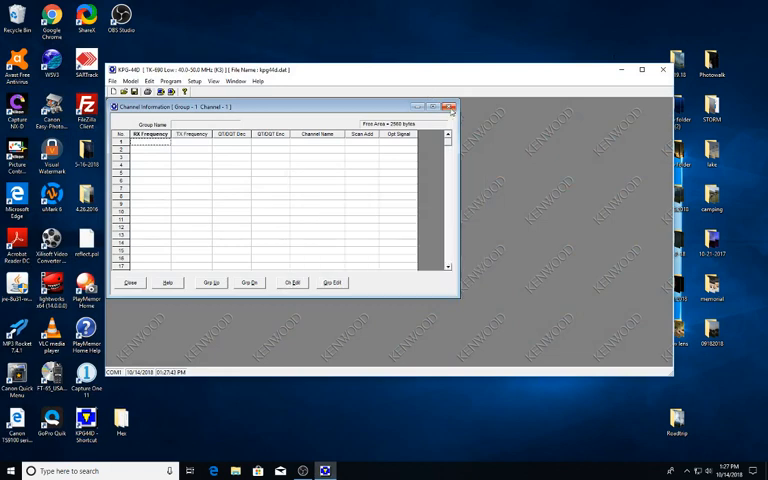
# Reopen the hex-edited .dat file so its three channels appear in the list
pyautogui.click(448, 106)
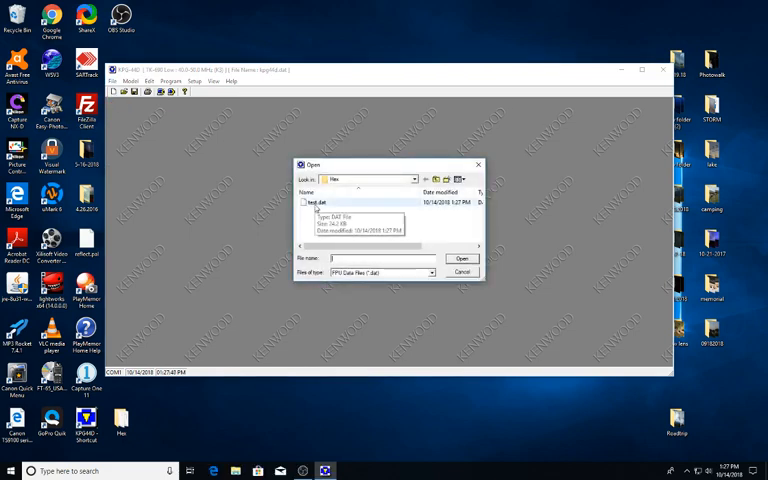
pyautogui.click(318, 202)
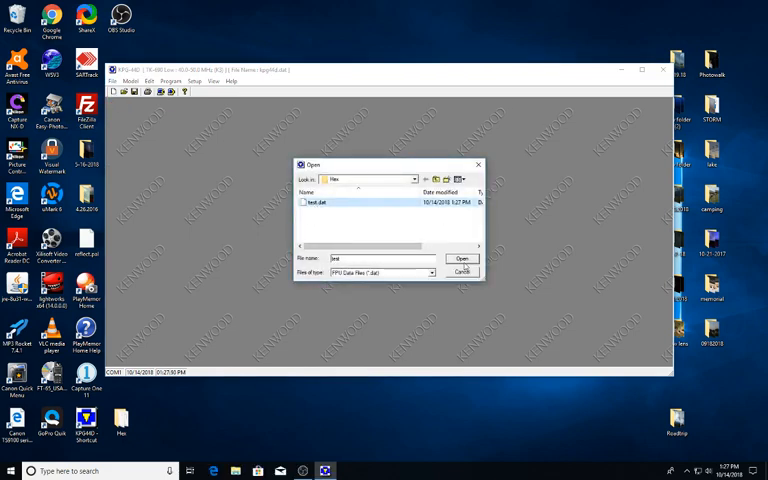
pyautogui.click(460, 258)
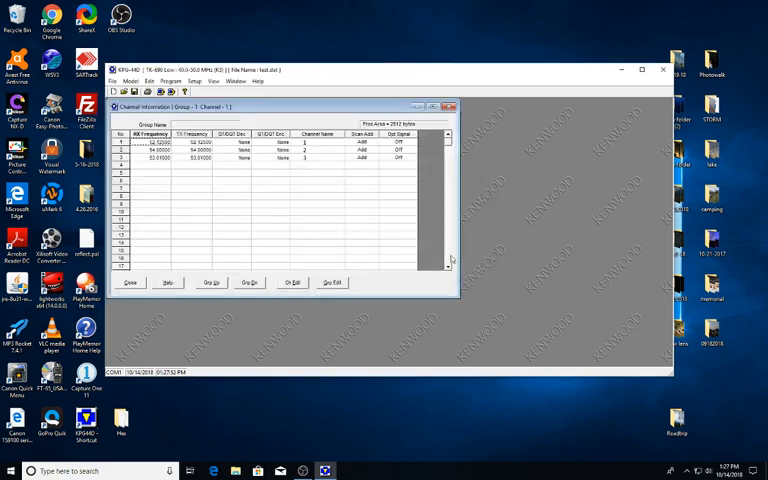